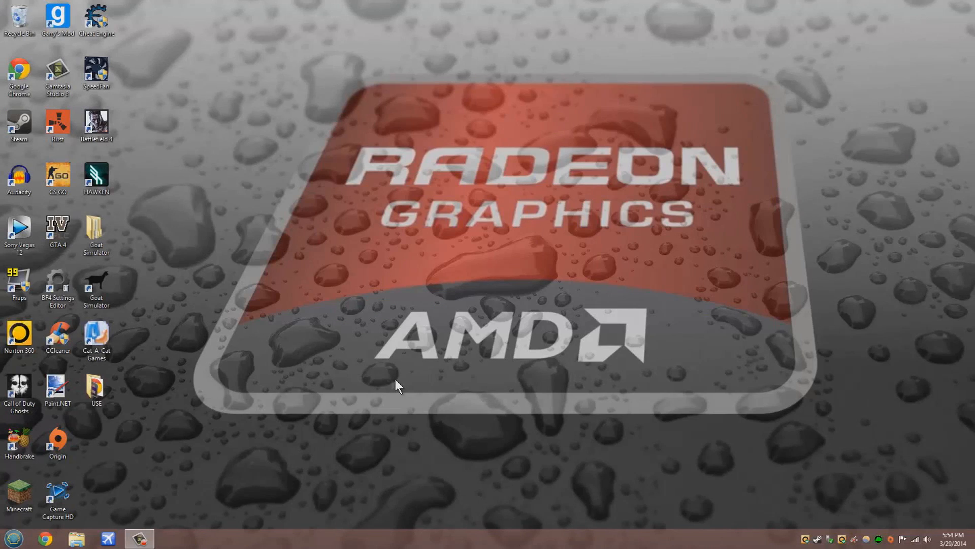
mouse_move(386, 384)
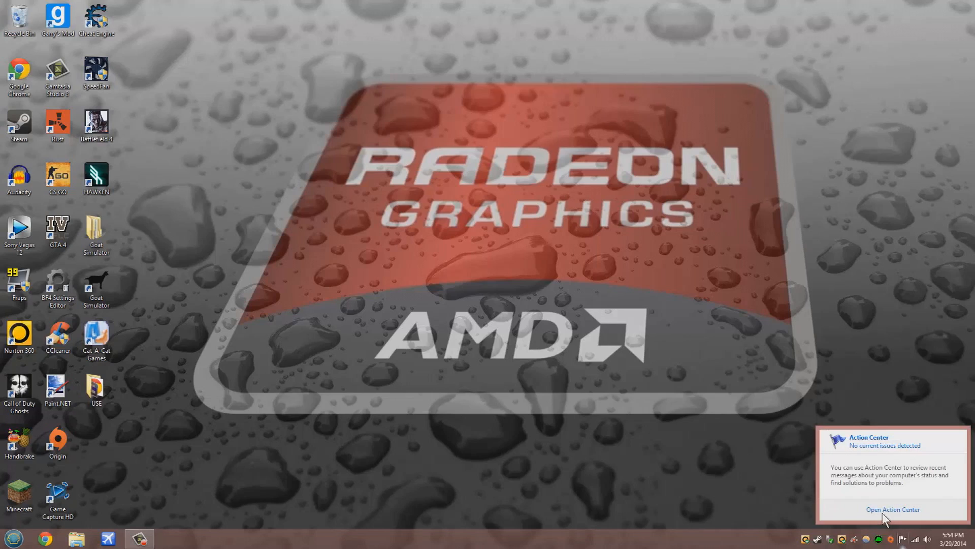
Step: Bring up the full Action Center window from the system tray flag
left_click(891, 509)
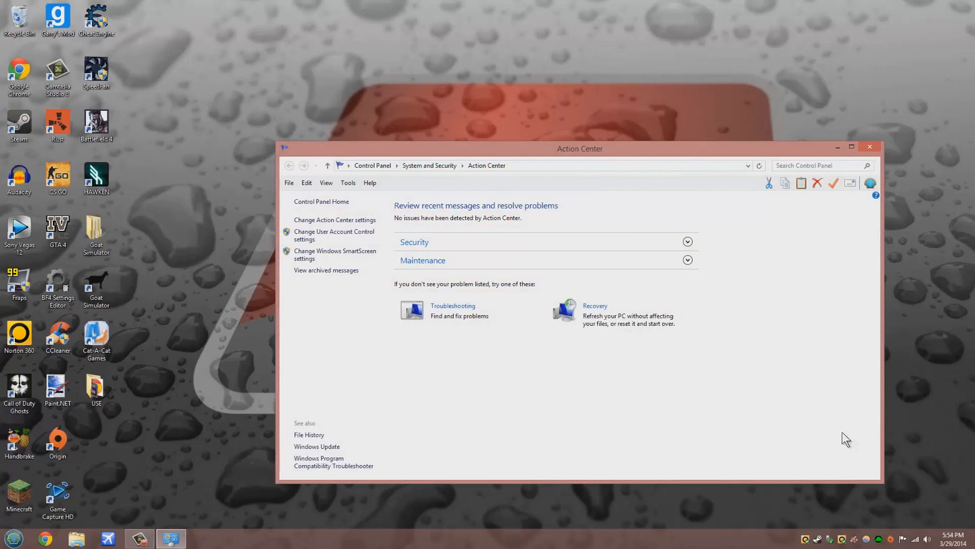
mouse_move(335, 254)
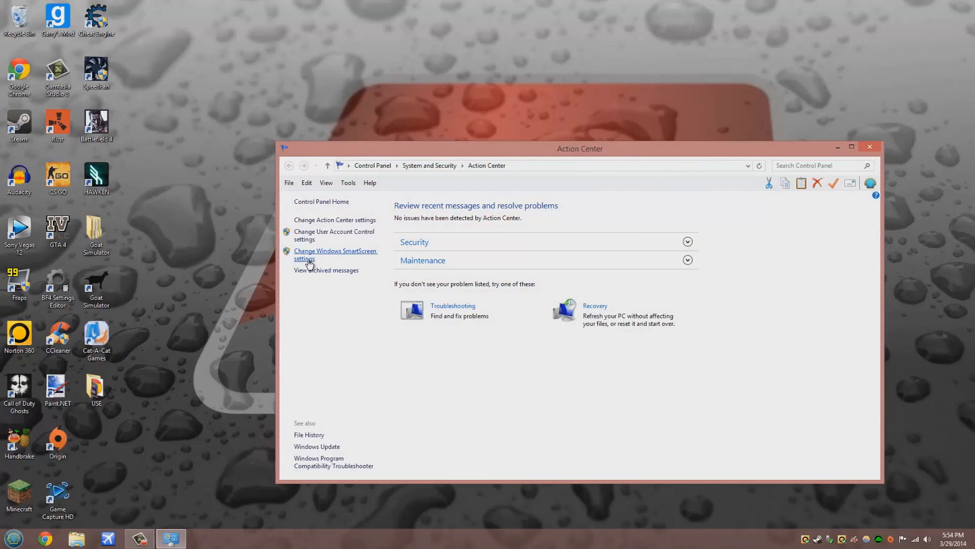
Step: In Windows SmartScreen settings, choose 'Don't do anything (turn off Windows SmartScreen)'
left_click(335, 254)
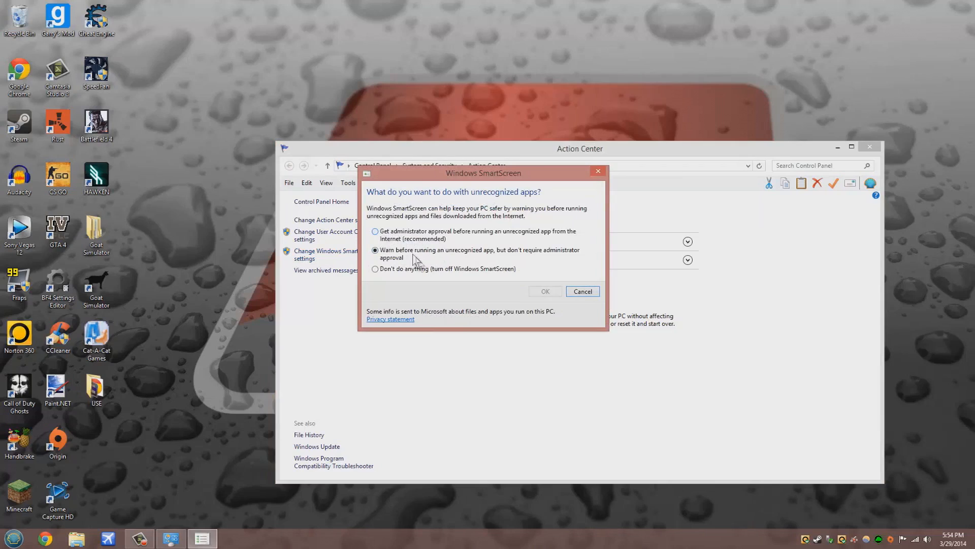
mouse_move(403, 264)
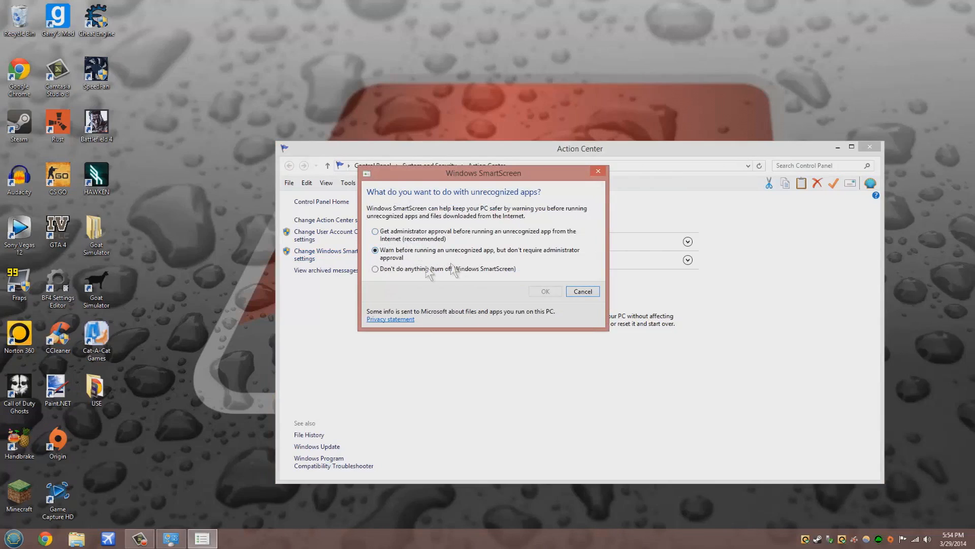
left_click(375, 268)
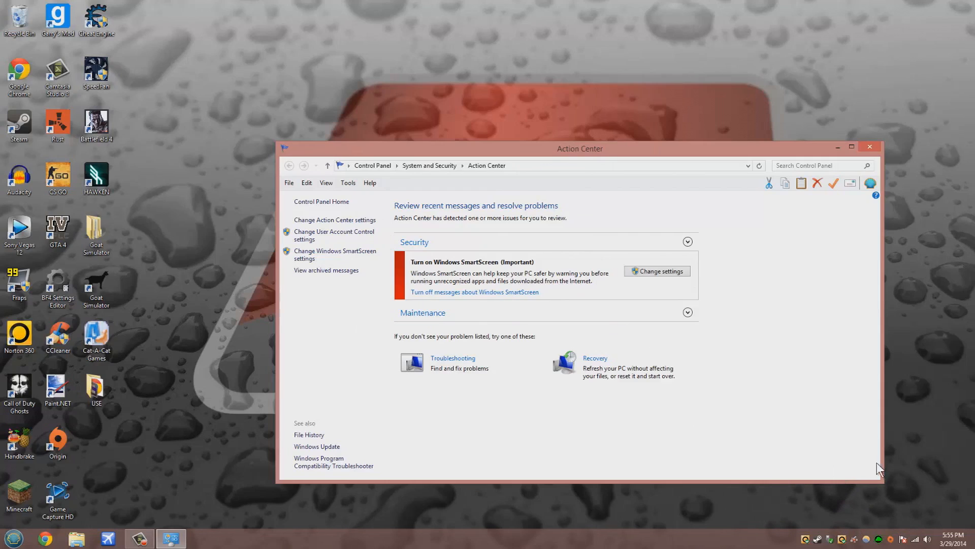
mouse_move(501, 302)
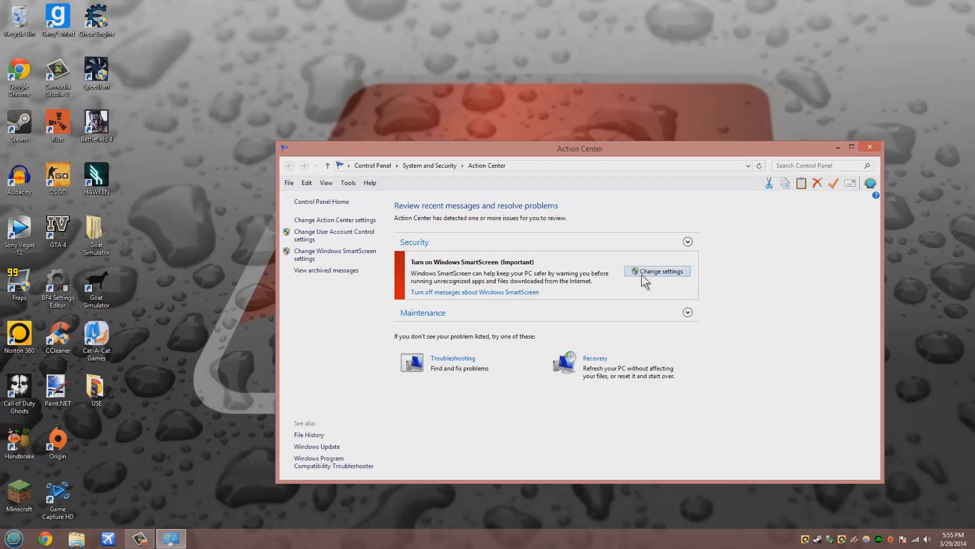
mouse_move(120, 377)
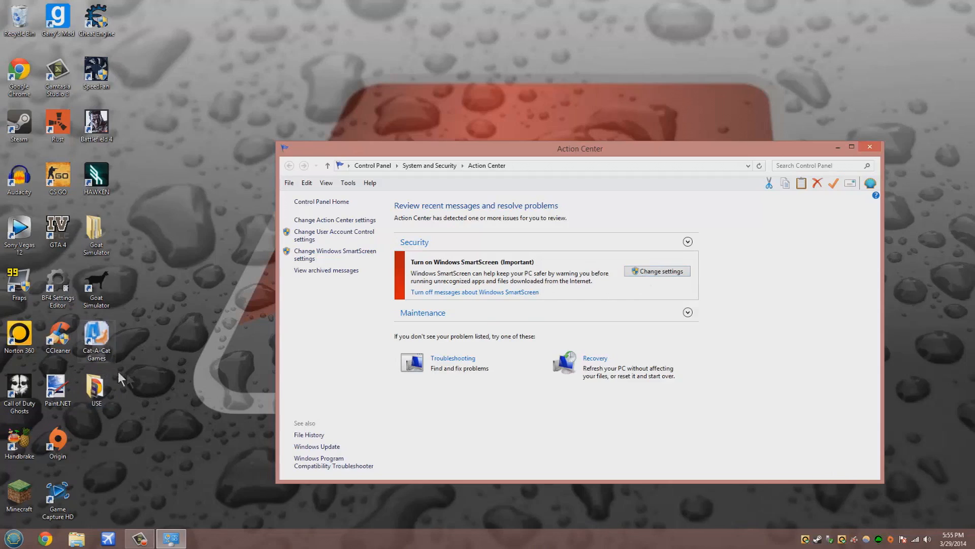
mouse_move(142, 328)
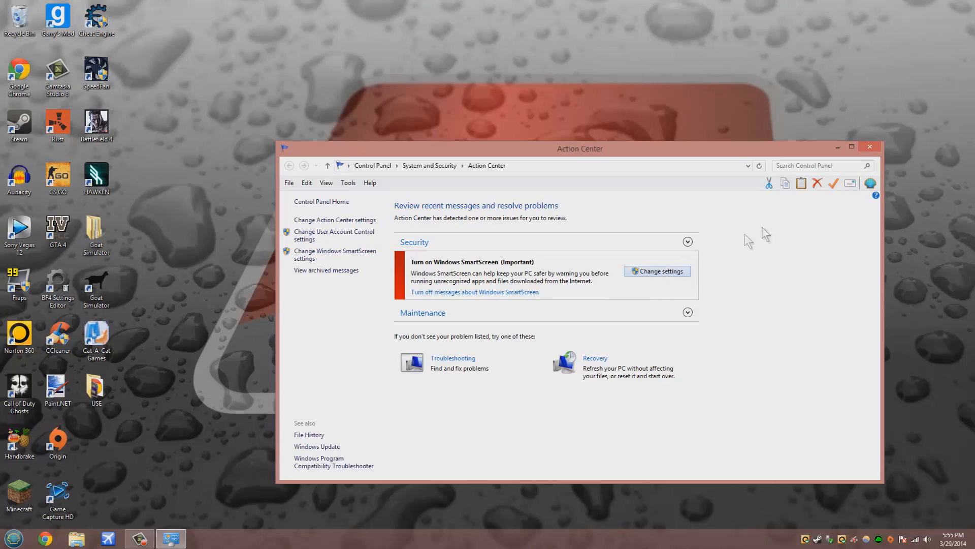
Step: Close the Action Center window, leaving SmartScreen turned off
left_click(868, 146)
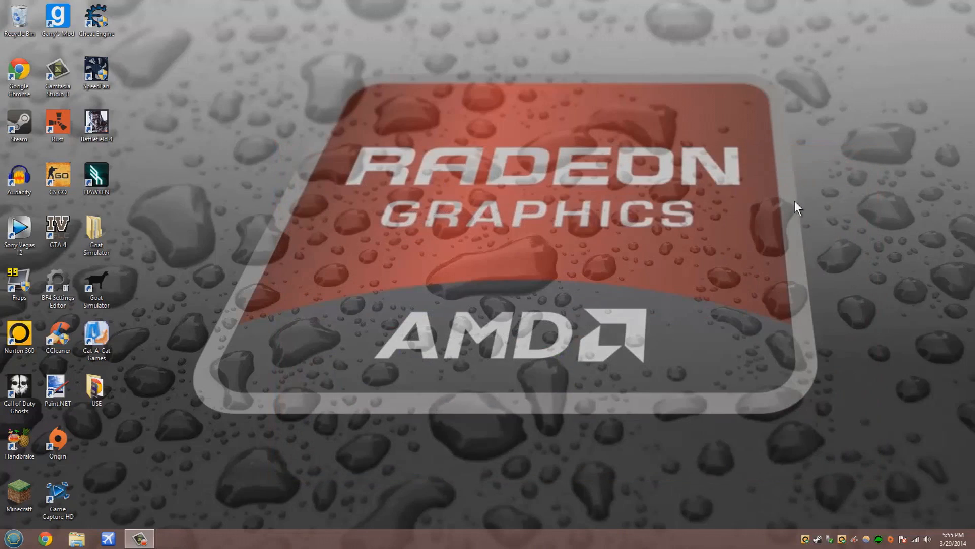